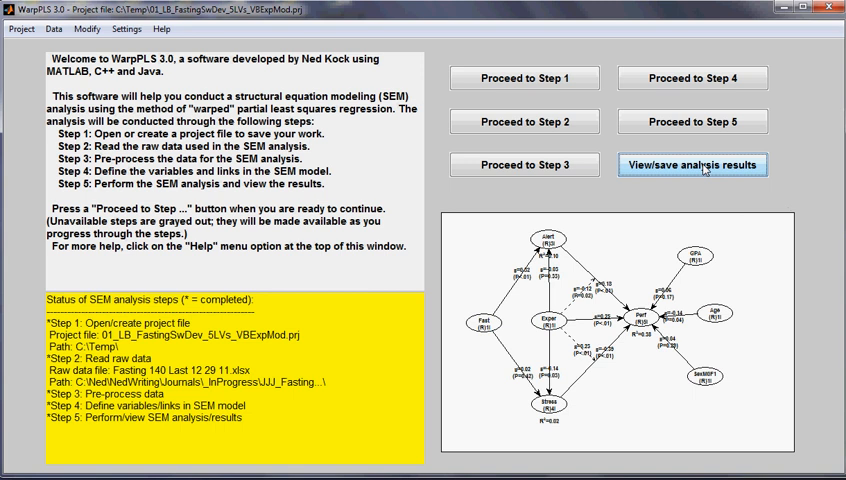
Step: Open the SEM analysis results window showing path coefficients and P values
left_click(692, 164)
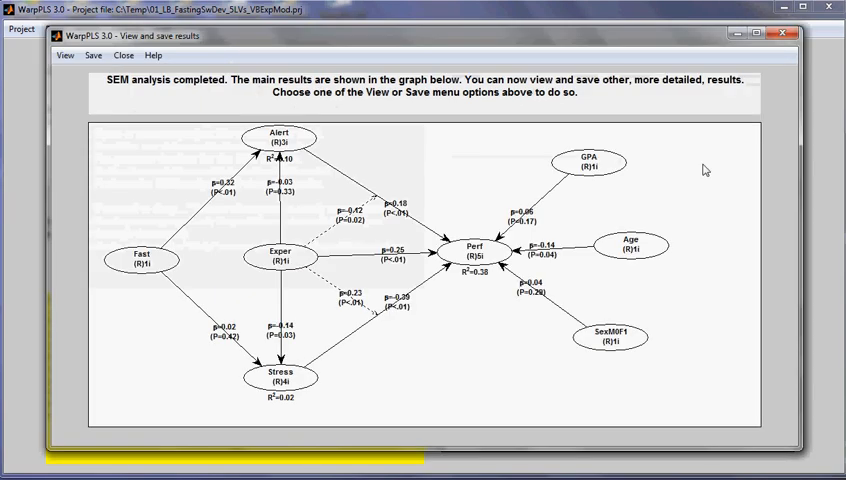
mouse_move(432, 391)
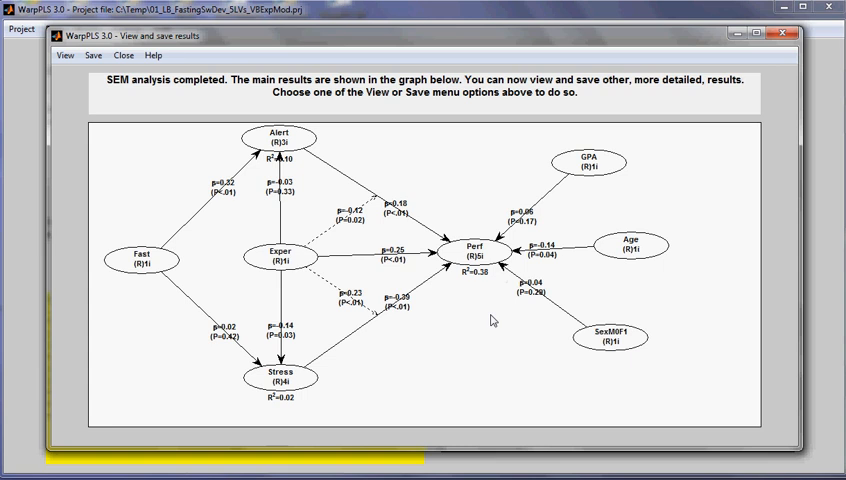
mouse_move(294, 140)
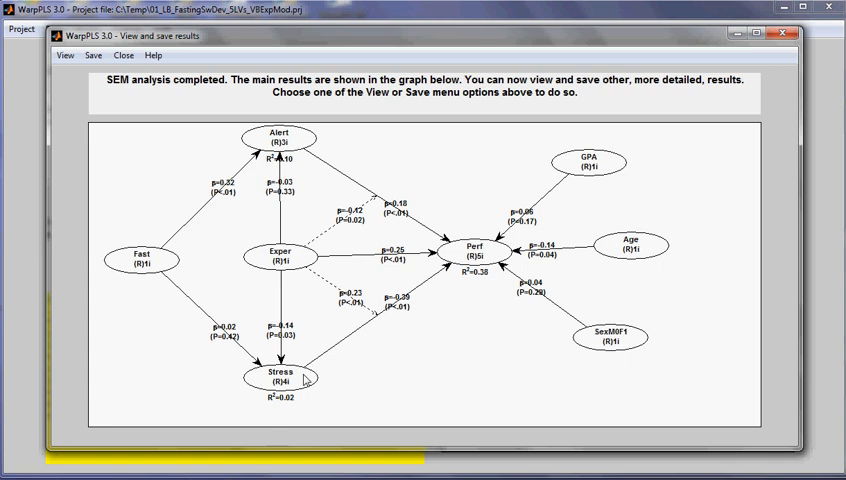
mouse_move(307, 282)
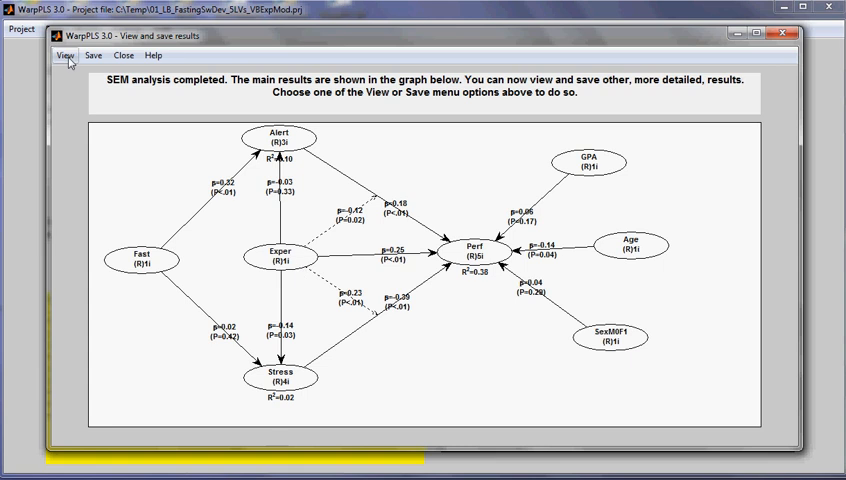
mouse_move(310, 313)
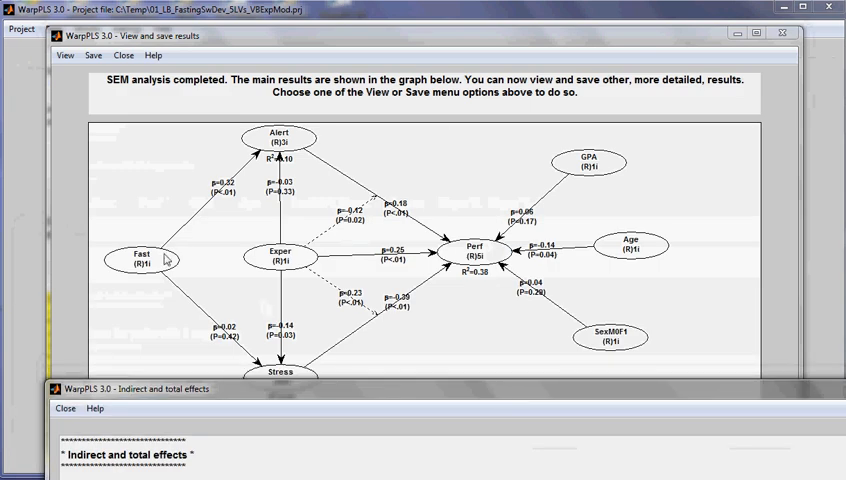
mouse_move(150, 263)
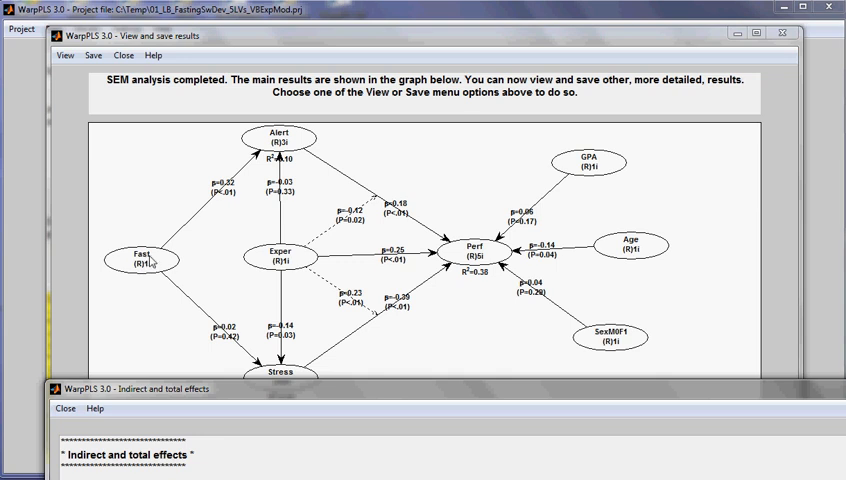
mouse_move(188, 222)
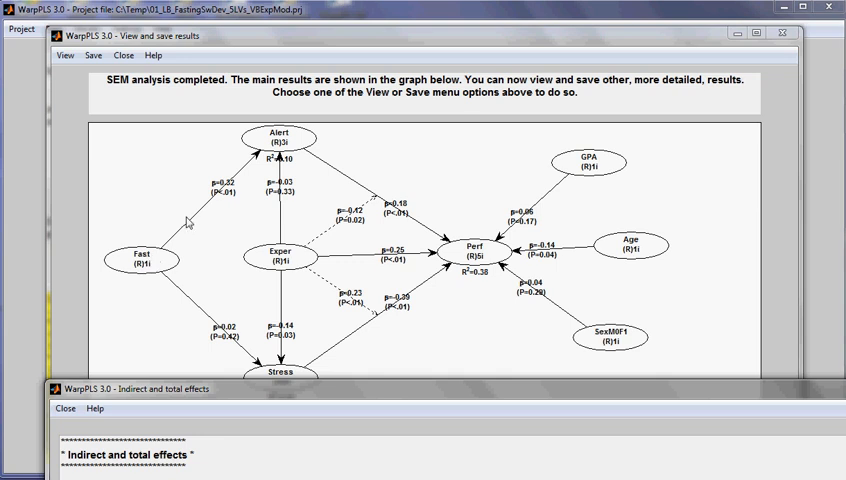
mouse_move(285, 143)
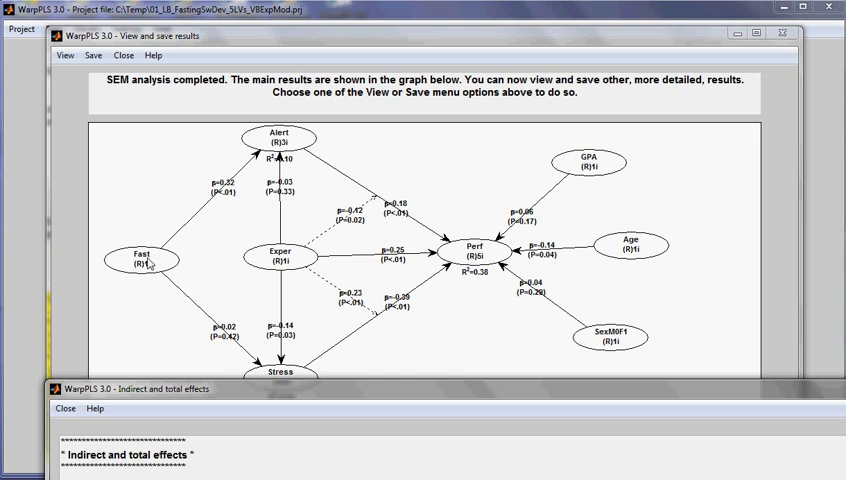
mouse_move(398, 393)
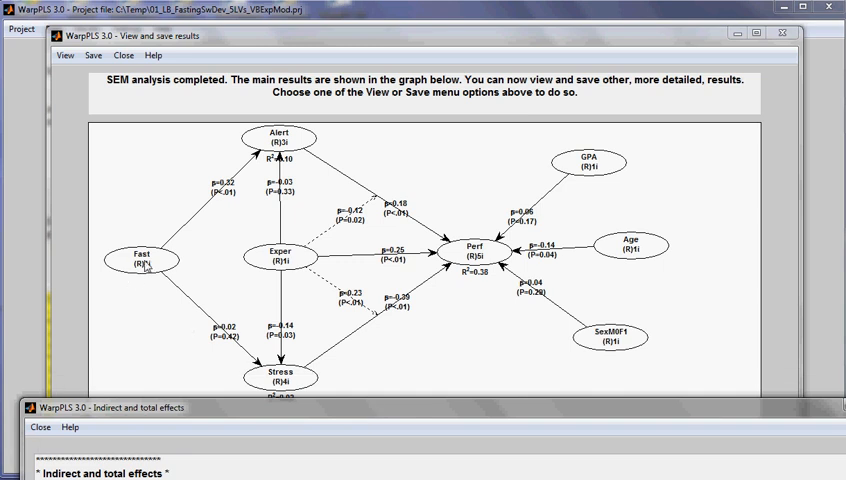
mouse_move(176, 296)
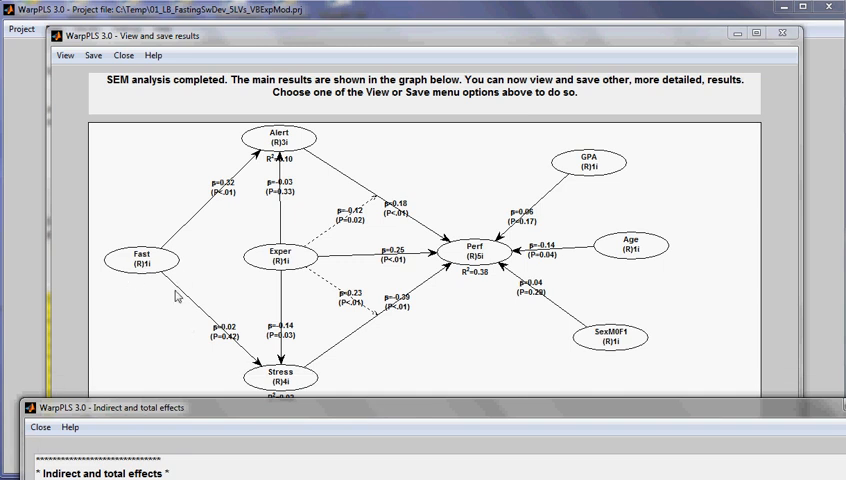
mouse_move(367, 400)
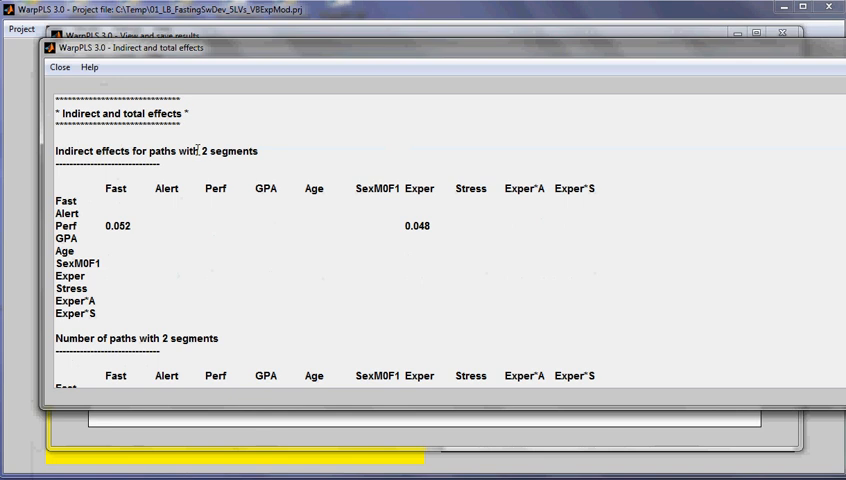
mouse_move(755, 50)
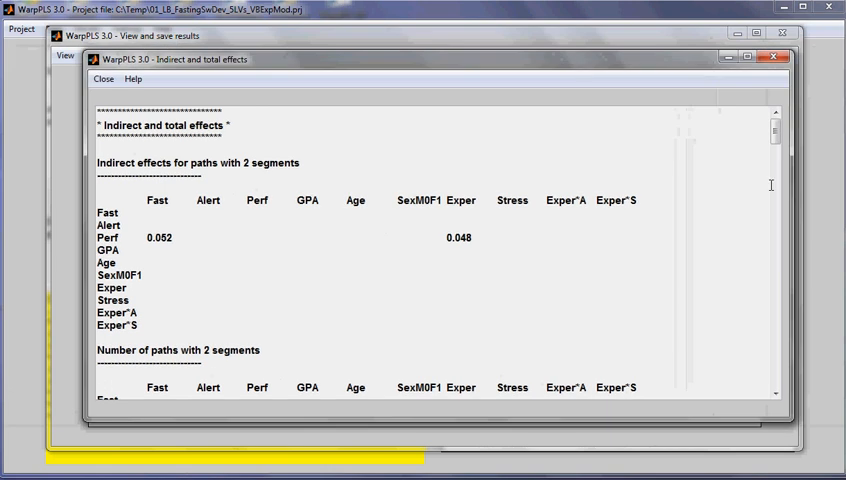
scroll("down", 3)
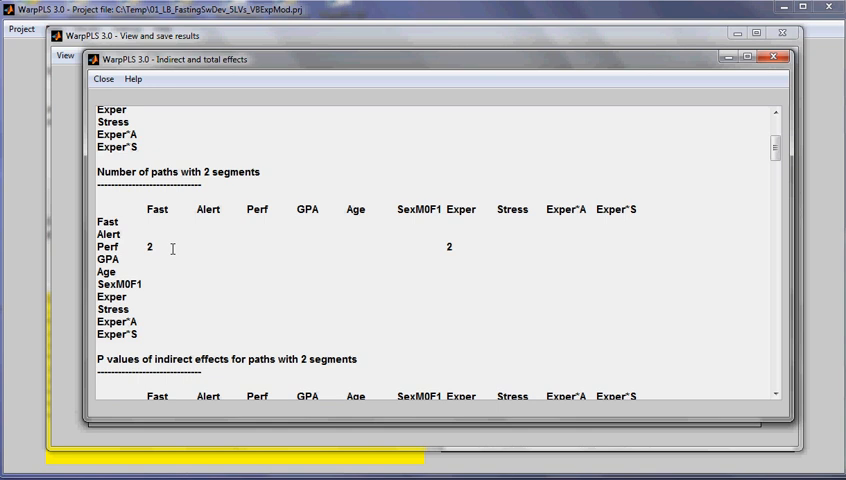
mouse_move(480, 177)
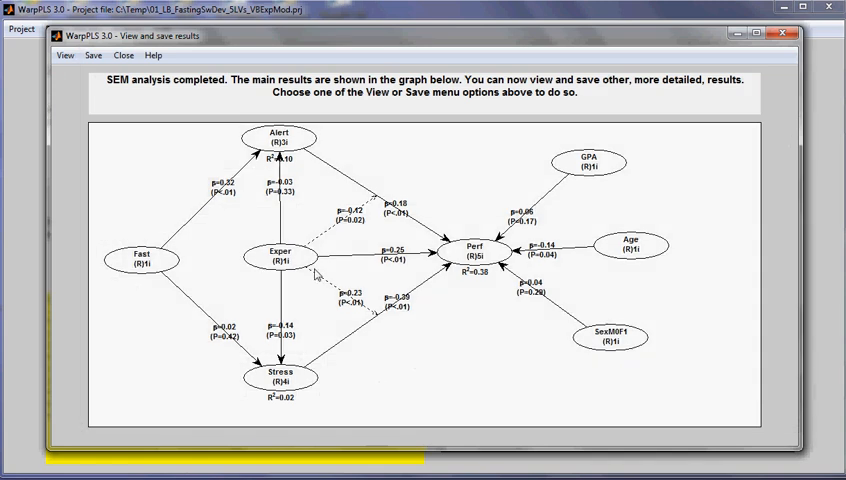
mouse_move(455, 248)
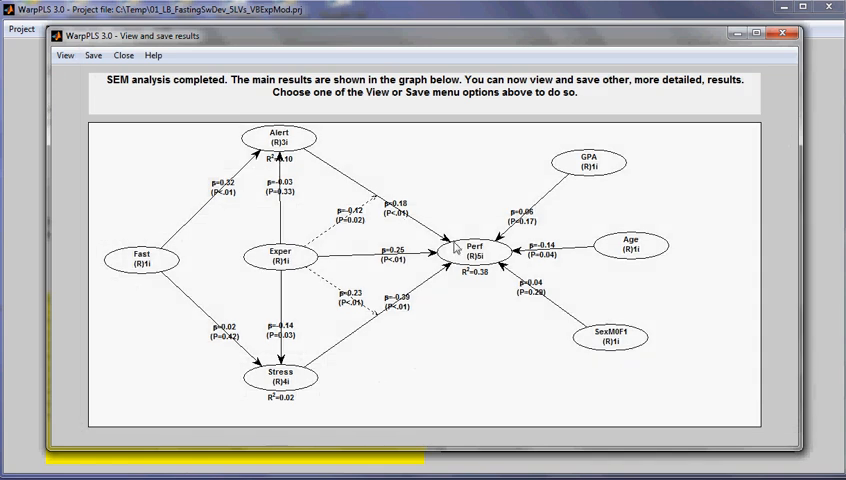
mouse_move(170, 258)
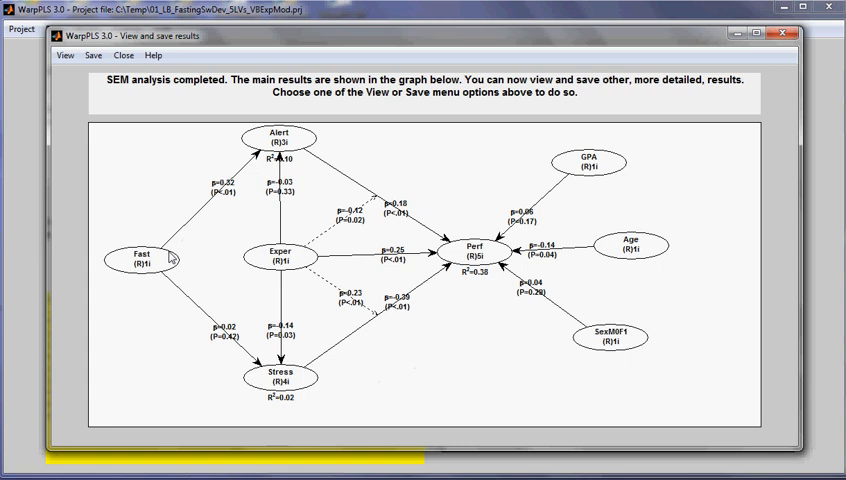
mouse_move(465, 248)
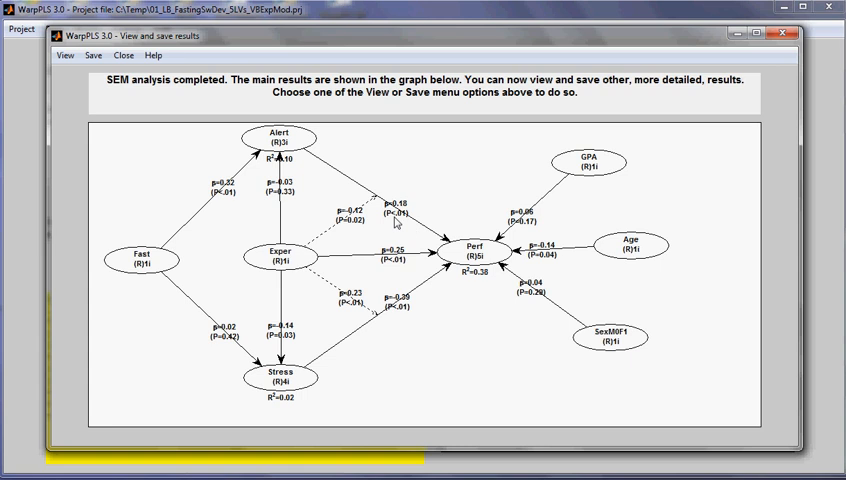
mouse_move(333, 191)
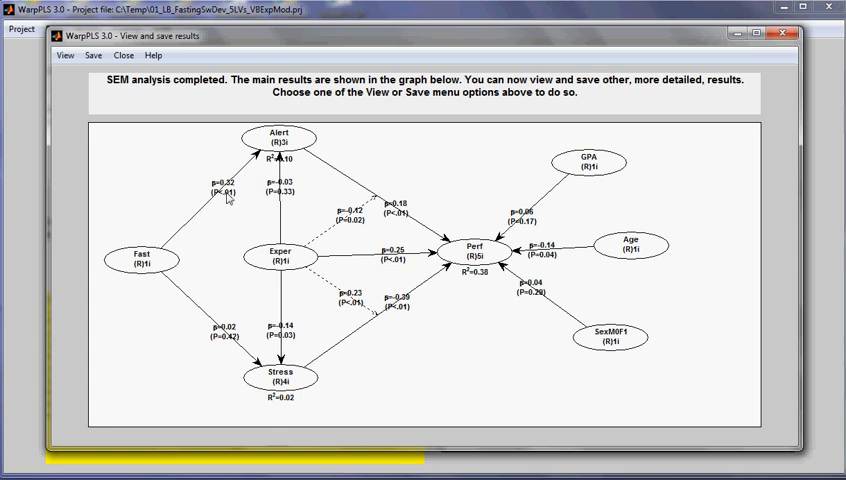
mouse_move(218, 313)
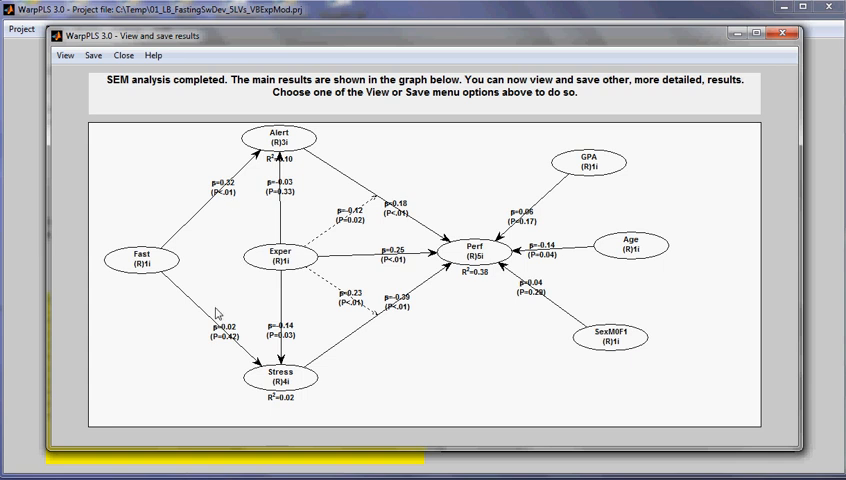
mouse_move(432, 275)
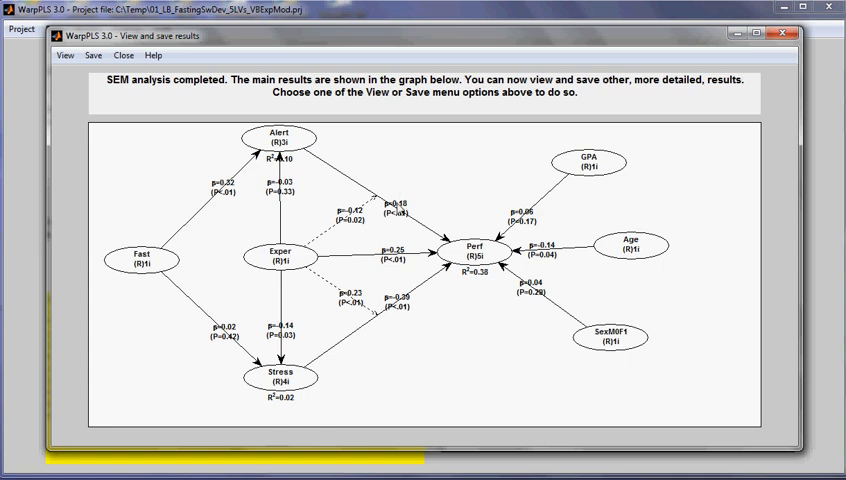
mouse_move(424, 316)
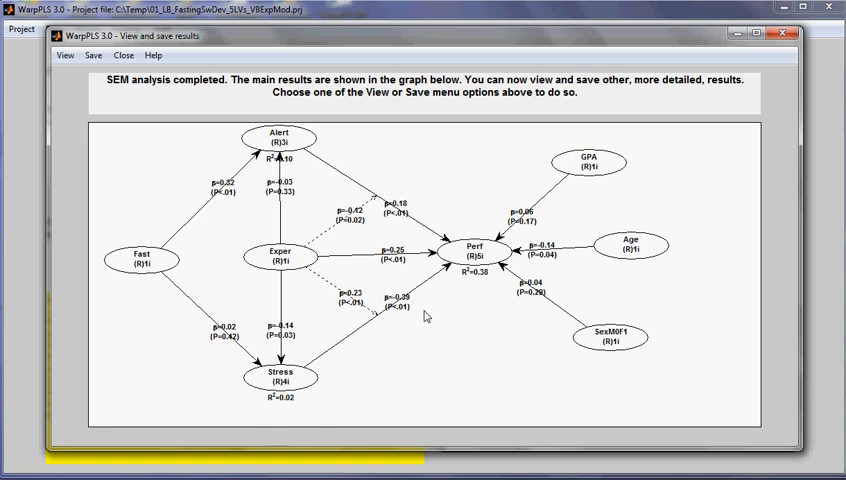
mouse_move(308, 379)
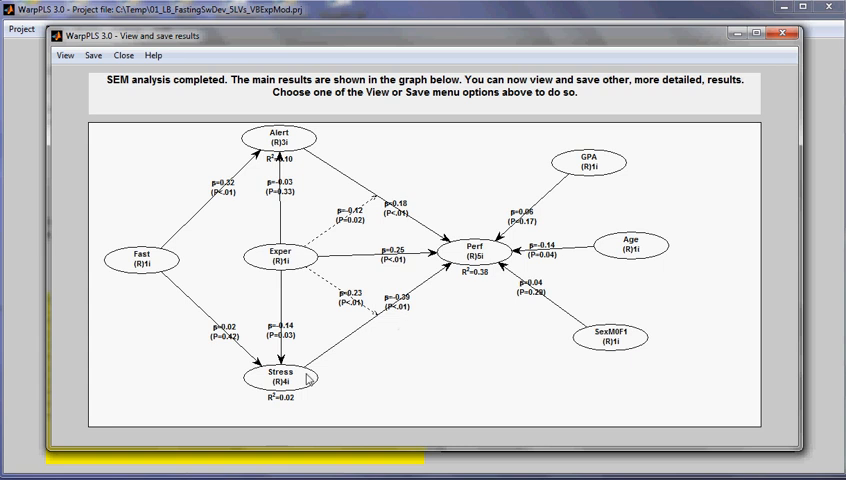
mouse_move(447, 274)
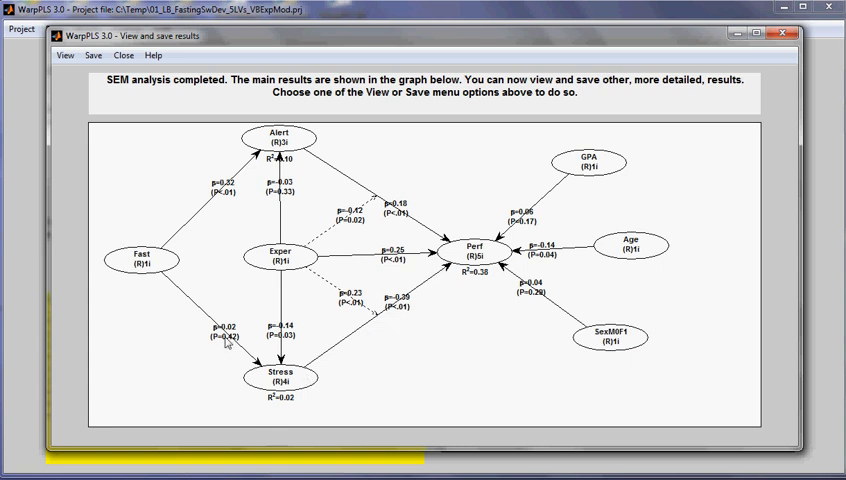
mouse_move(200, 316)
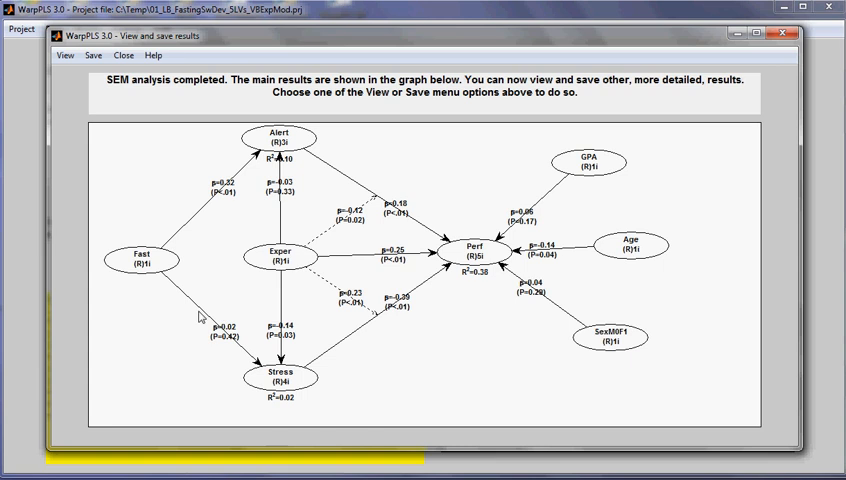
mouse_move(326, 163)
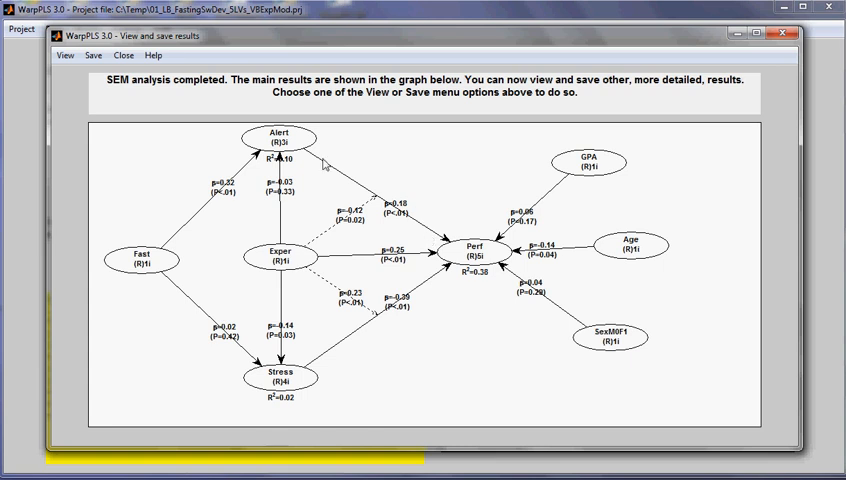
mouse_move(163, 248)
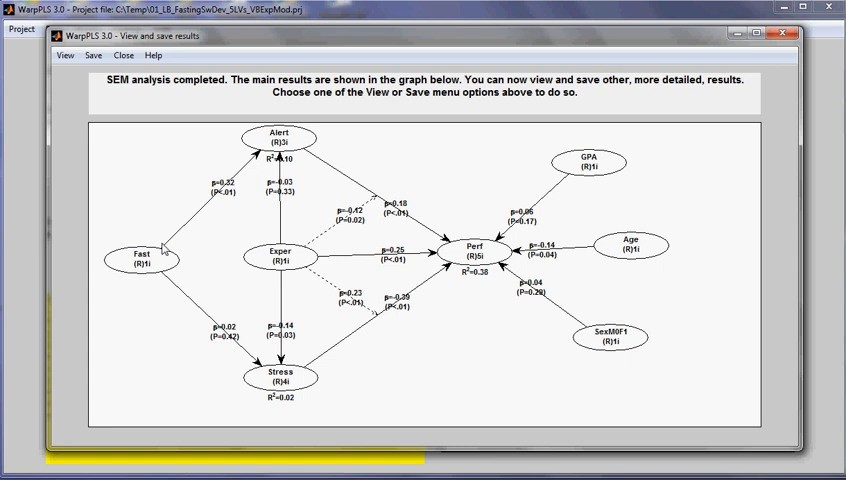
mouse_move(178, 230)
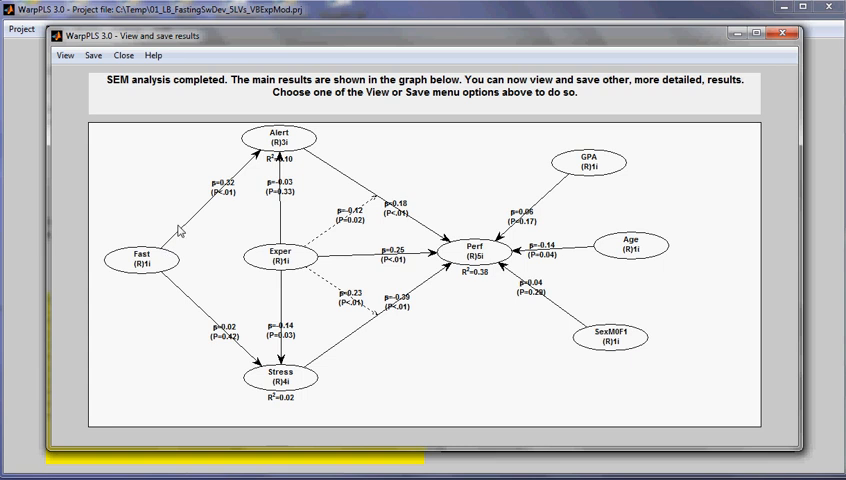
mouse_move(143, 89)
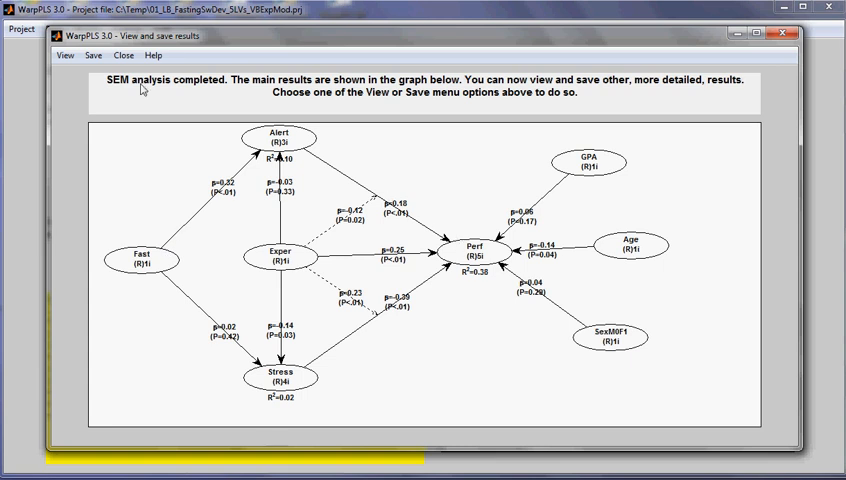
Step: Close the results and confirm redoing Step 4, the model definition
left_click(123, 55)
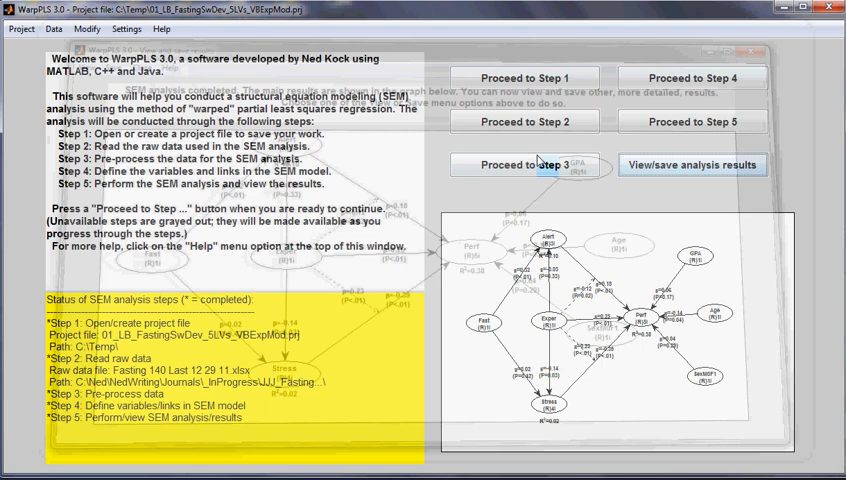
left_click(693, 78)
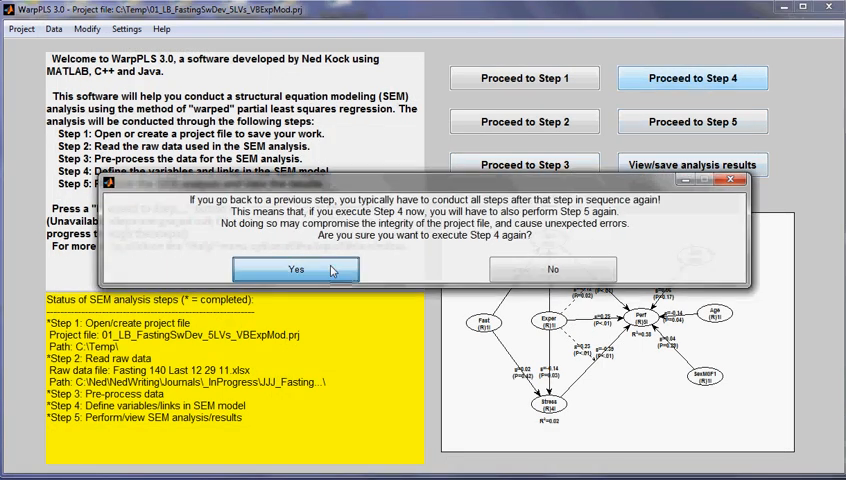
left_click(295, 269)
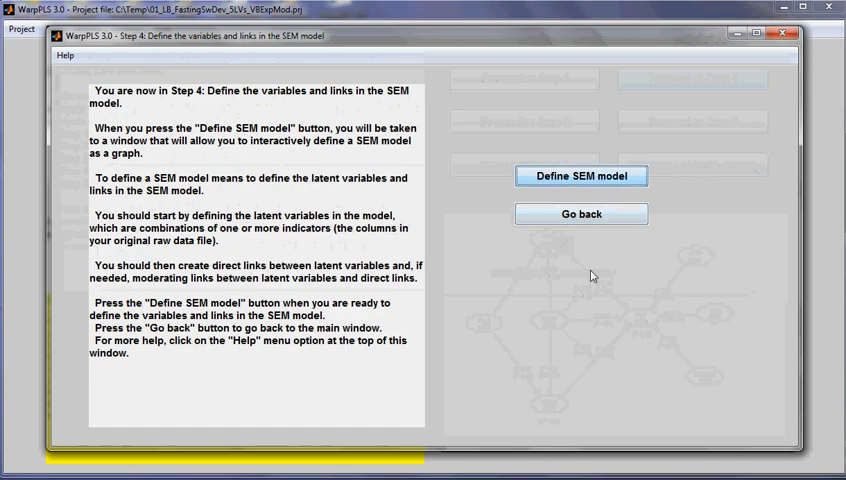
Step: In the SEM model editor, choose to delete the Fast→Stress direct link
left_click(581, 175)
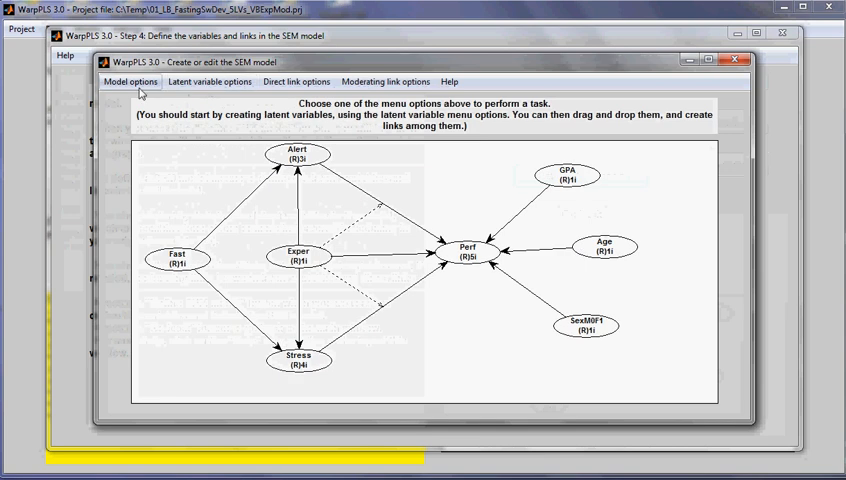
left_click(296, 81)
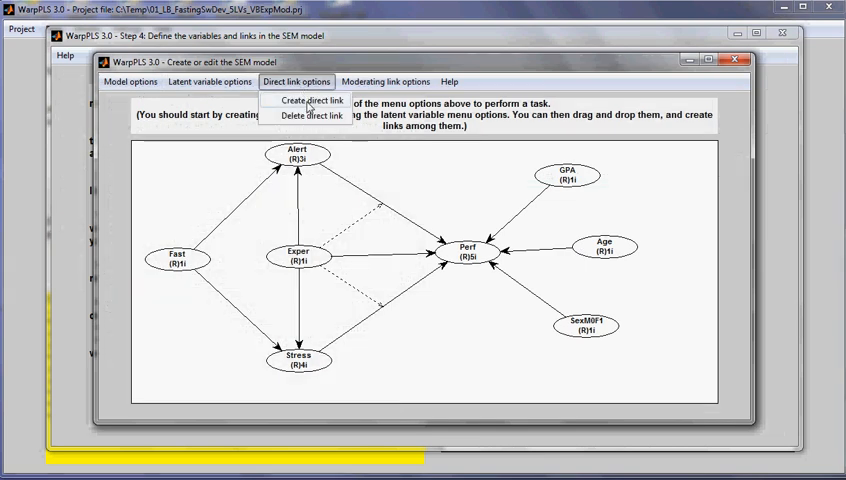
left_click(306, 115)
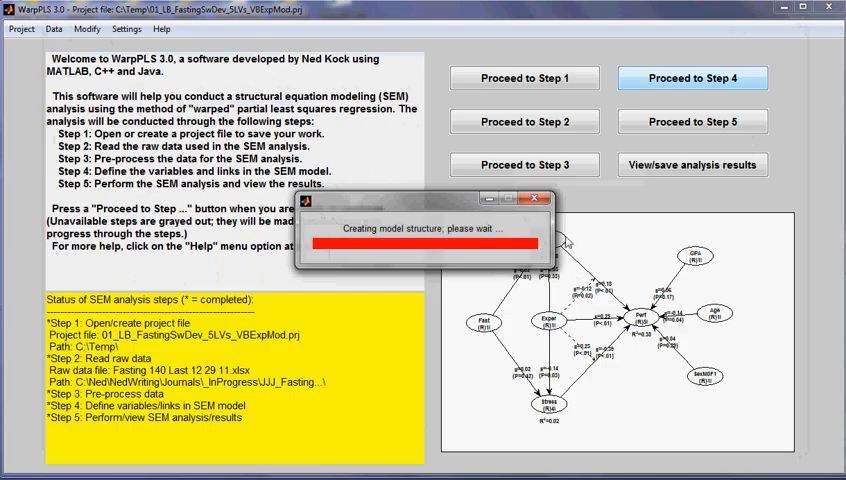
Step: Proceed to Step 5 and perform the SEM analysis on the revised model
left_click(692, 121)
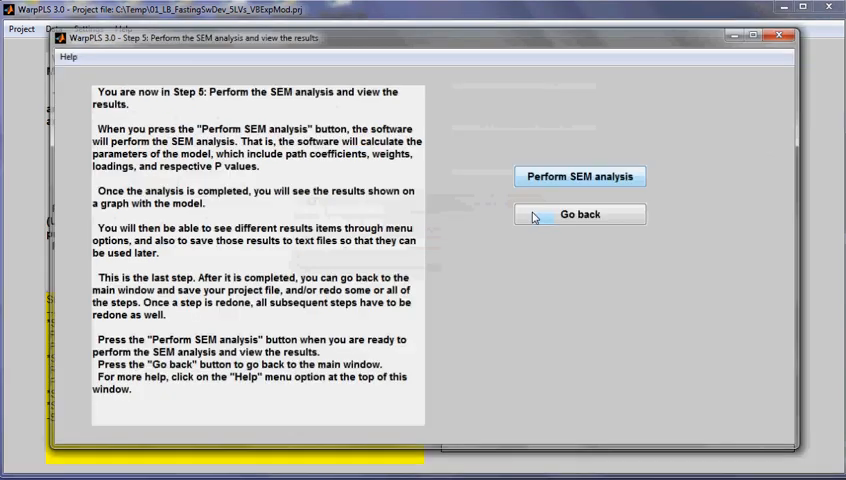
left_click(580, 176)
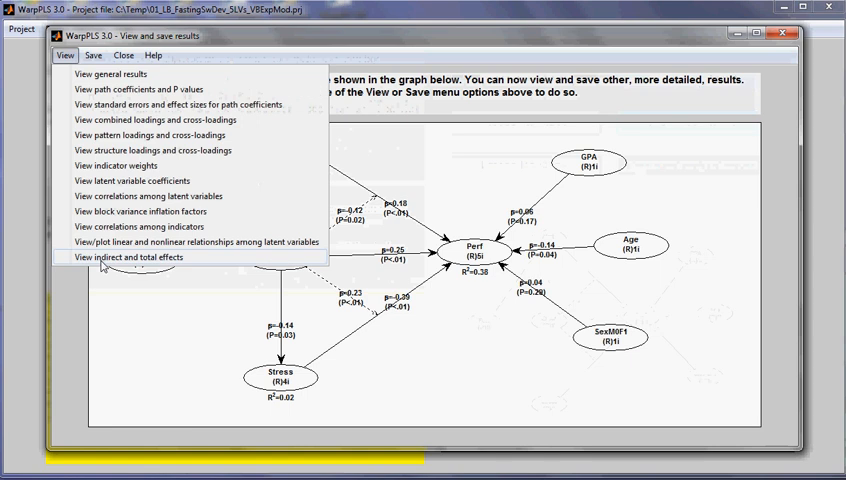
Step: Show indirect and total effects and highlight Fast's 0.006 indirect-effect P value on Perf
left_click(141, 257)
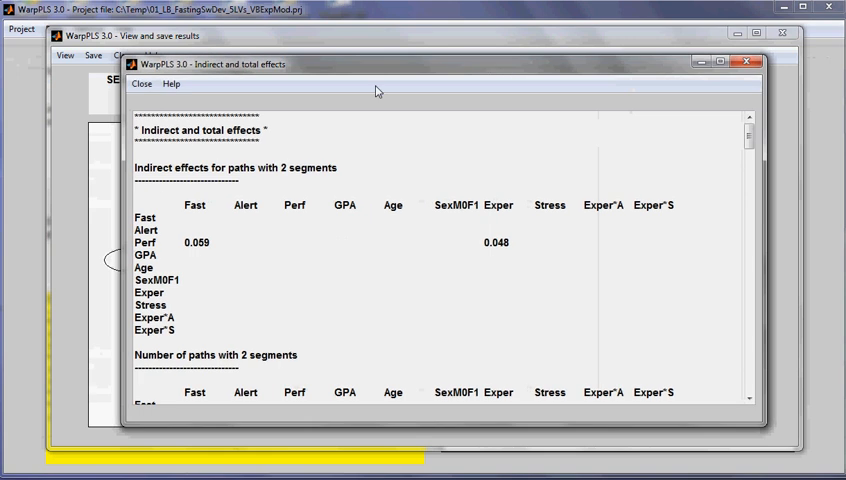
mouse_move(347, 131)
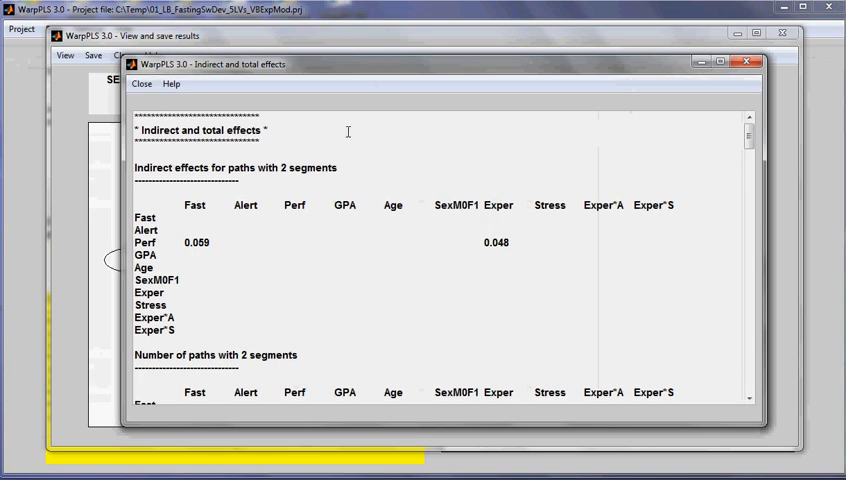
mouse_move(207, 245)
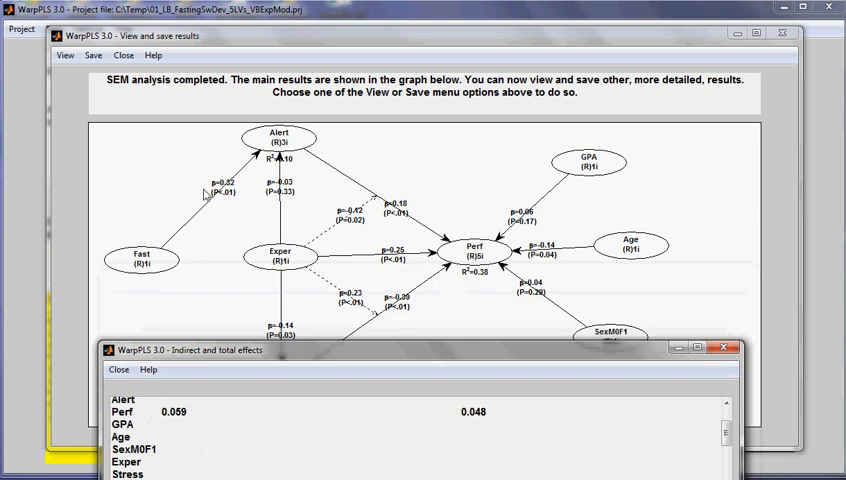
left_click_drag(400, 351, 443, 114)
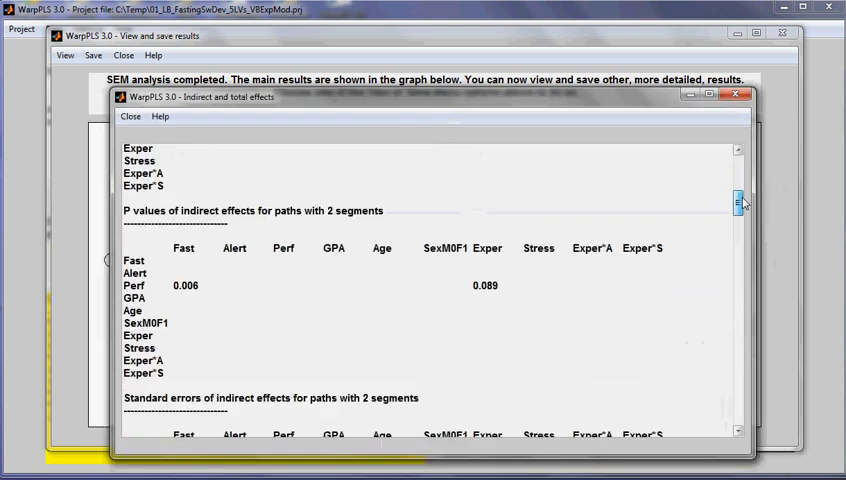
scroll("down", 3)
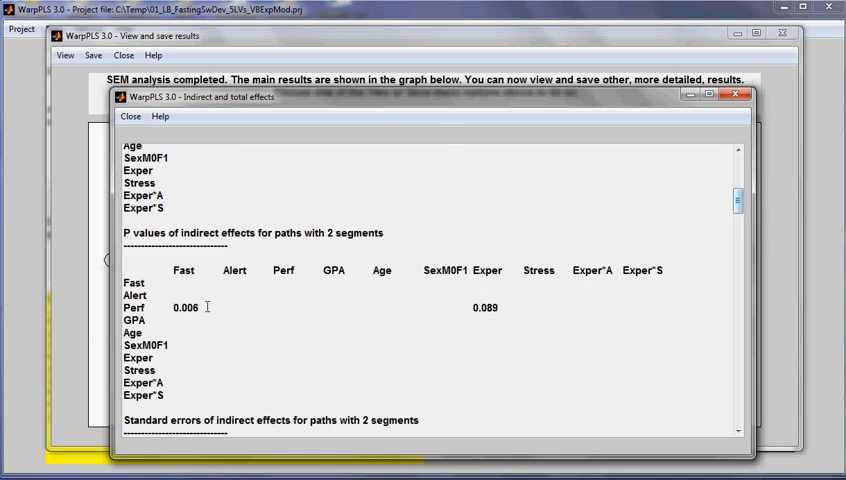
double_click(185, 307)
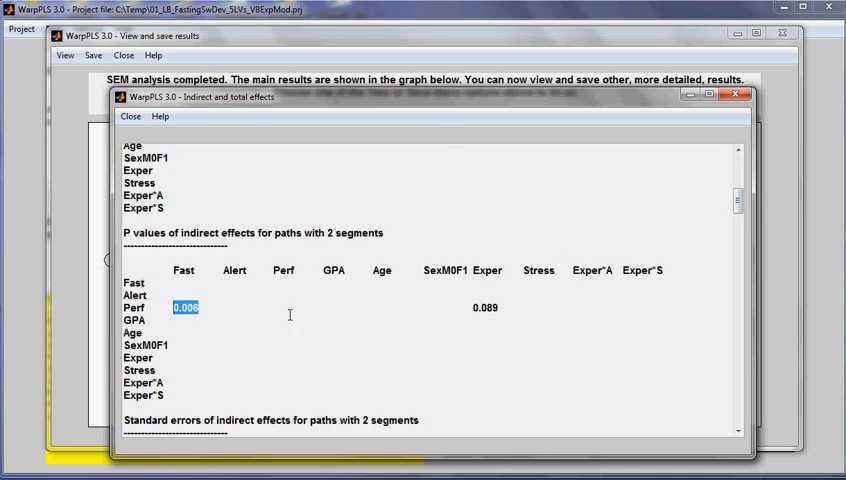